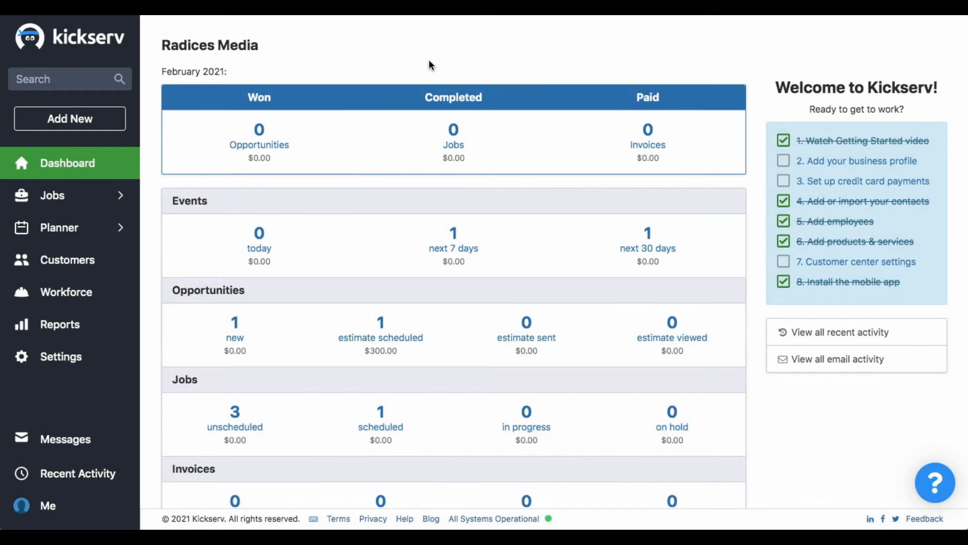
Open the Jobs list from the sidebar flyout and open the Flooring install job
{"action": "left_click", "coordinate": [52, 195]}
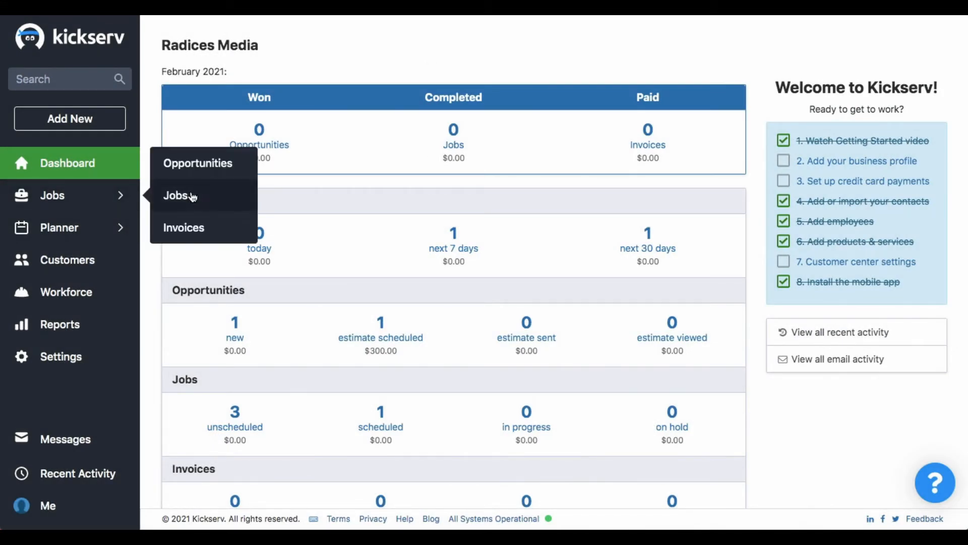
{"action": "left_click", "coordinate": [178, 196]}
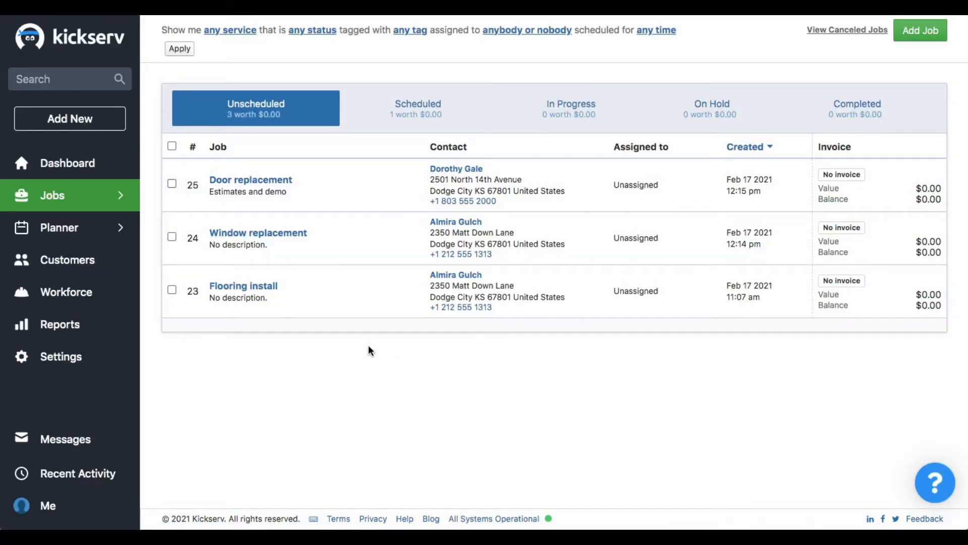
{"action": "left_click", "coordinate": [242, 285]}
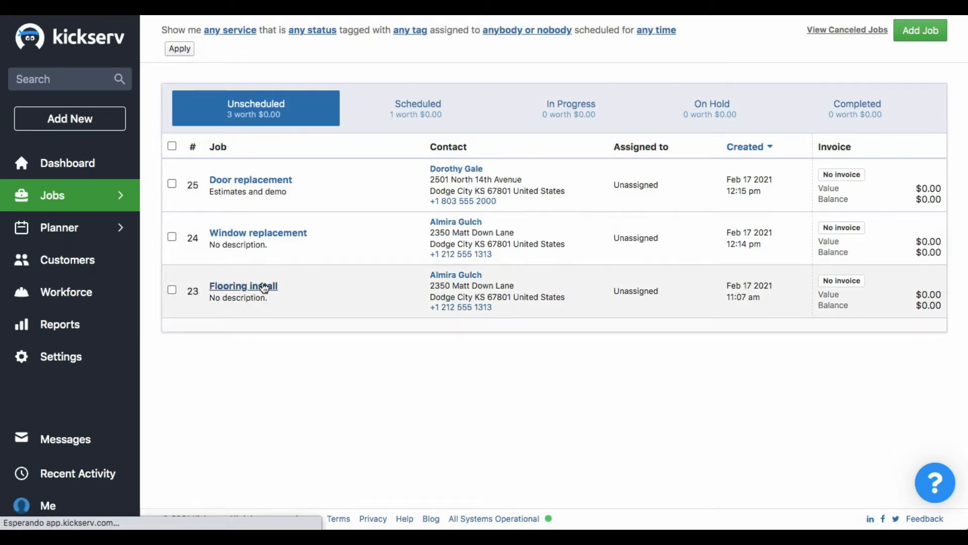
Schedule work on the Flooring install job for February 19, 12:00–4:00 PM
{"action": "left_click", "coordinate": [243, 286]}
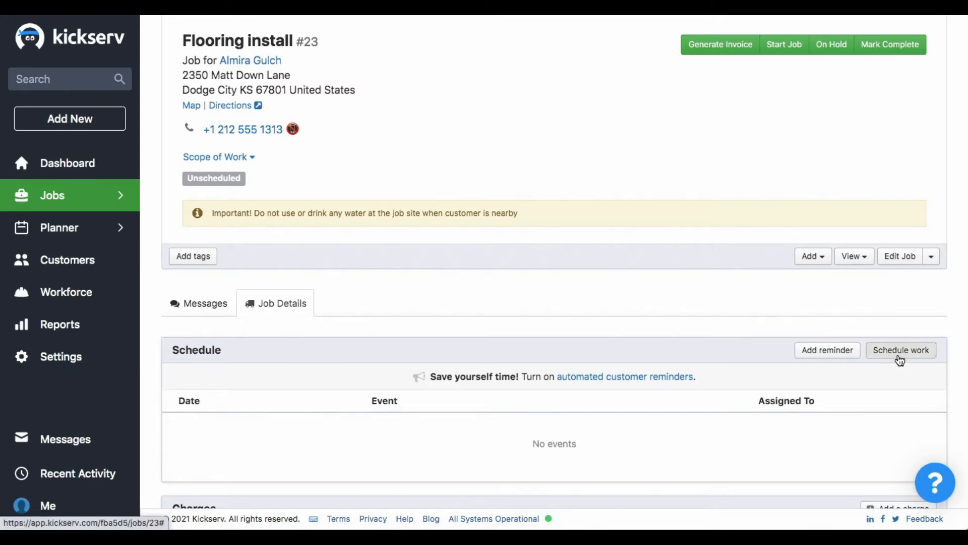
{"action": "left_click", "coordinate": [900, 349]}
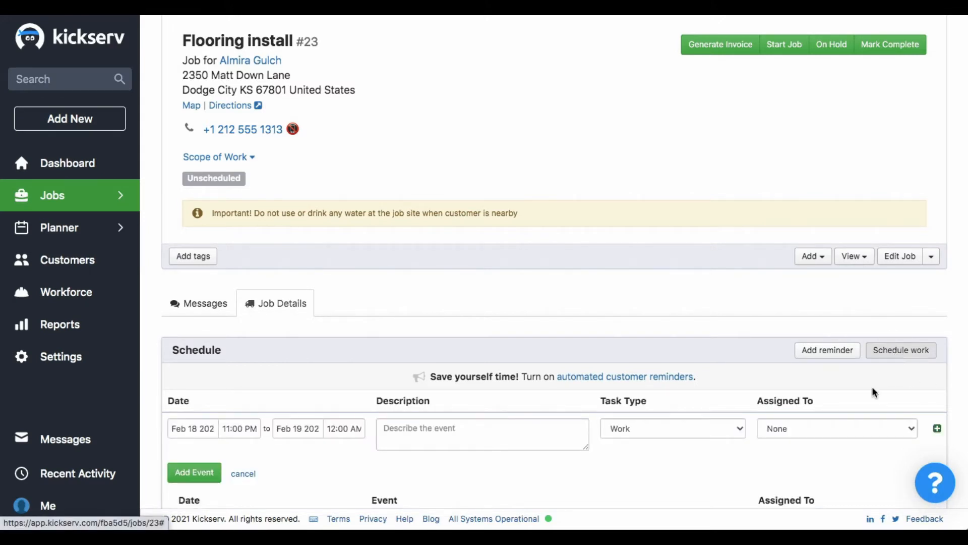
{"action": "left_click", "coordinate": [192, 428]}
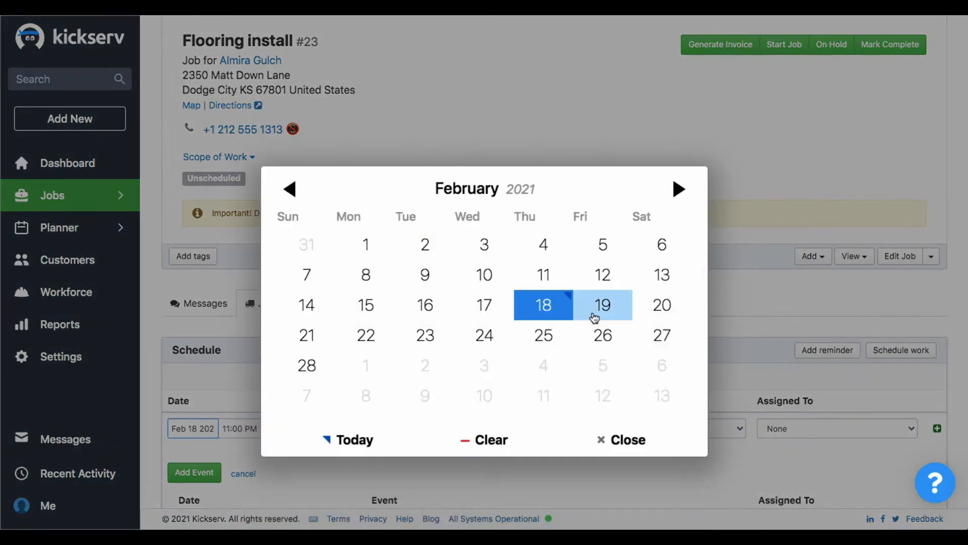
{"action": "left_click", "coordinate": [602, 305]}
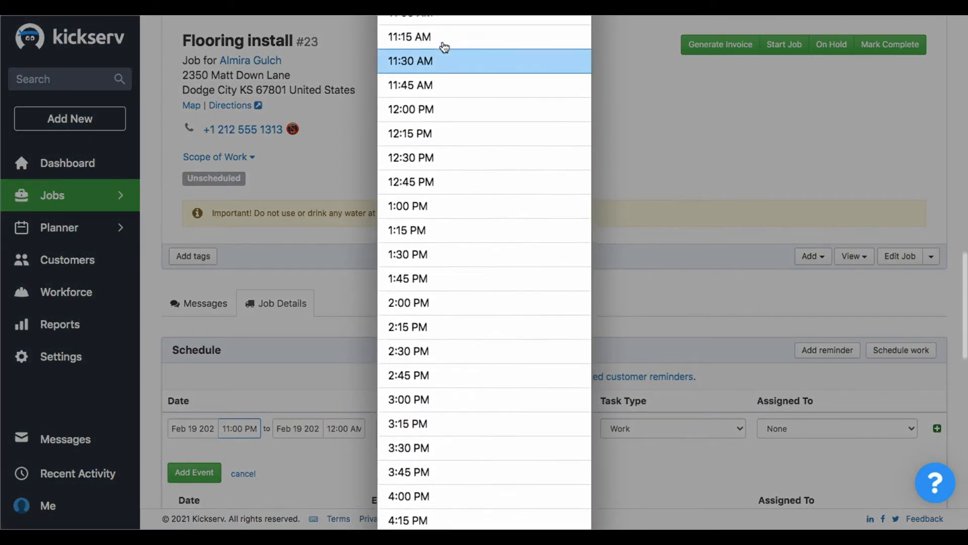
{"action": "left_click", "coordinate": [408, 104]}
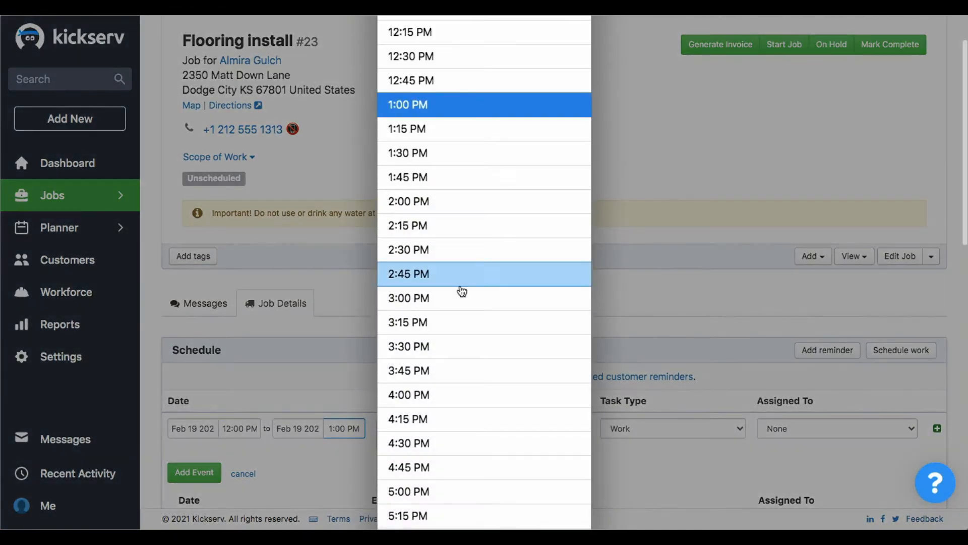
{"action": "left_click", "coordinate": [408, 395]}
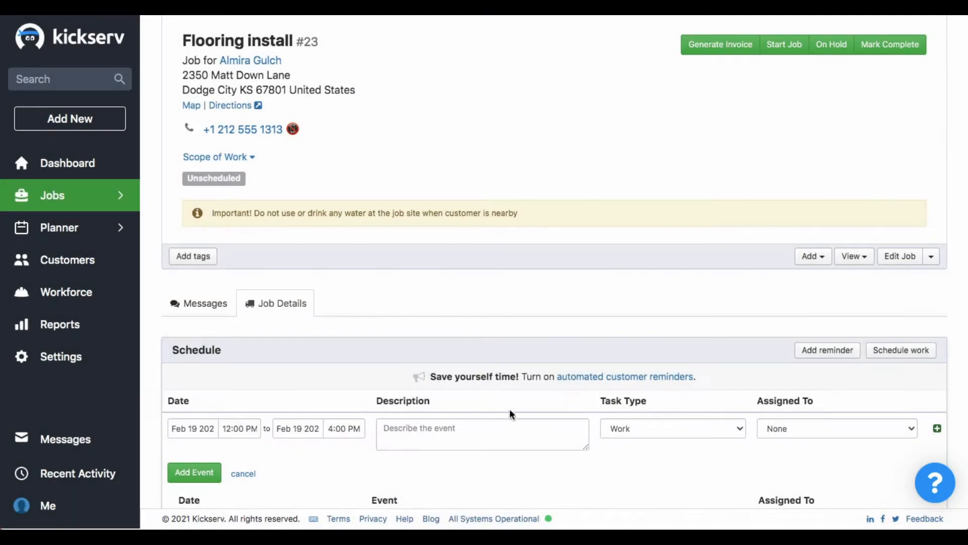
Note the event as 'Floor demolition', assign a worker, and add the event
{"action": "type", "text": "Floor demolitio"}
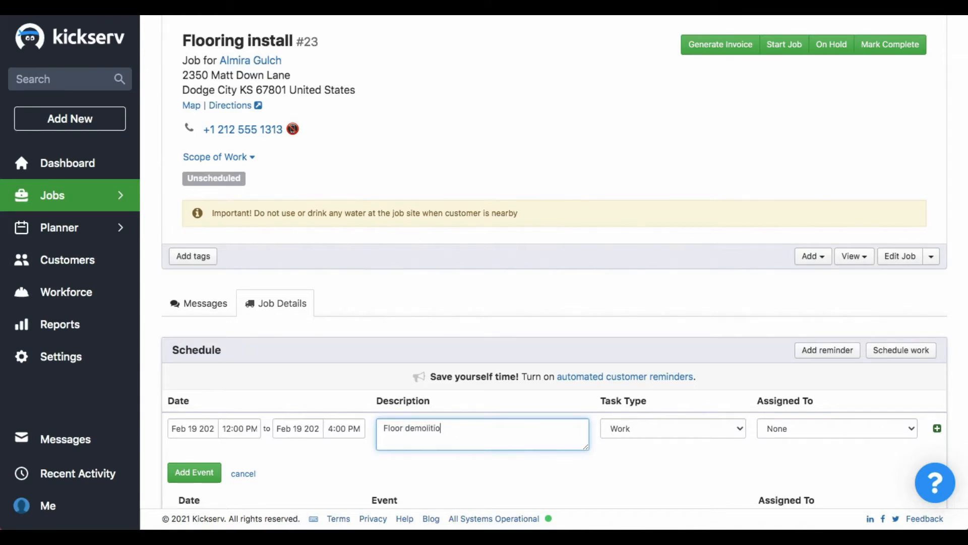
{"action": "left_click", "coordinate": [837, 429]}
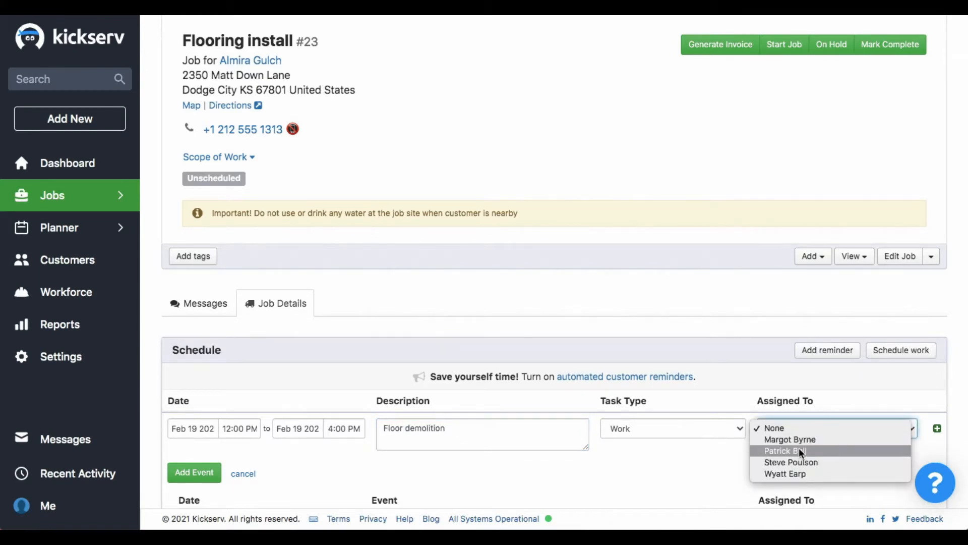
{"action": "left_click", "coordinate": [784, 450]}
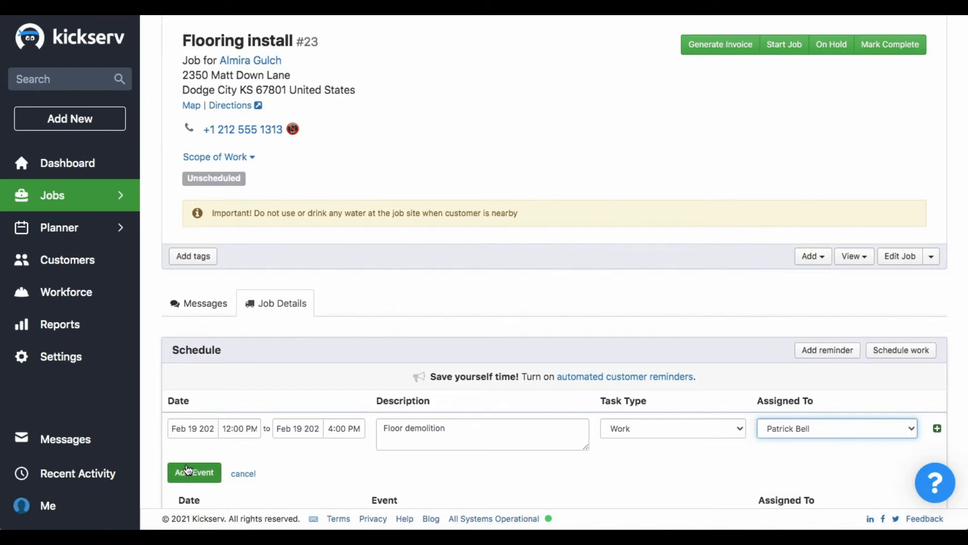
{"action": "left_click", "coordinate": [194, 472]}
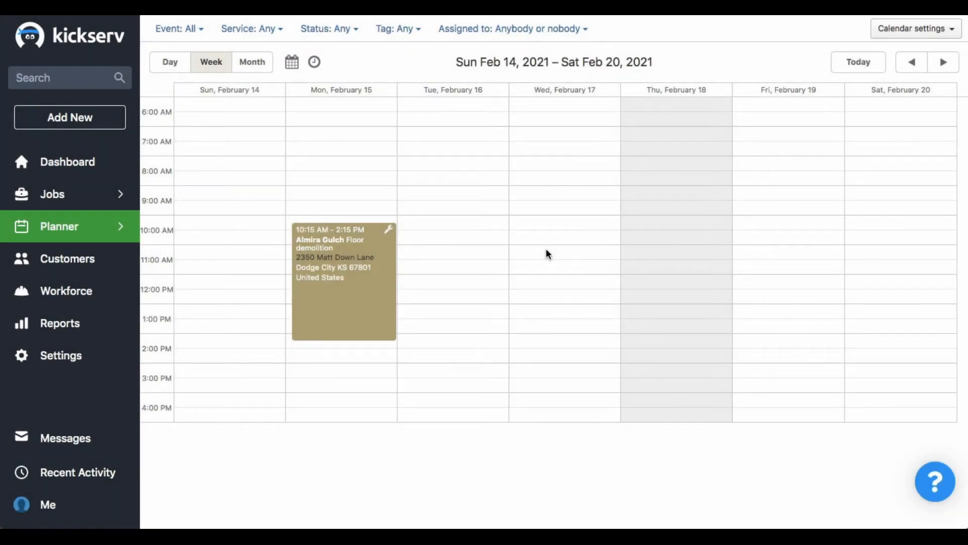
{"action": "mouse_move", "coordinate": [762, 137]}
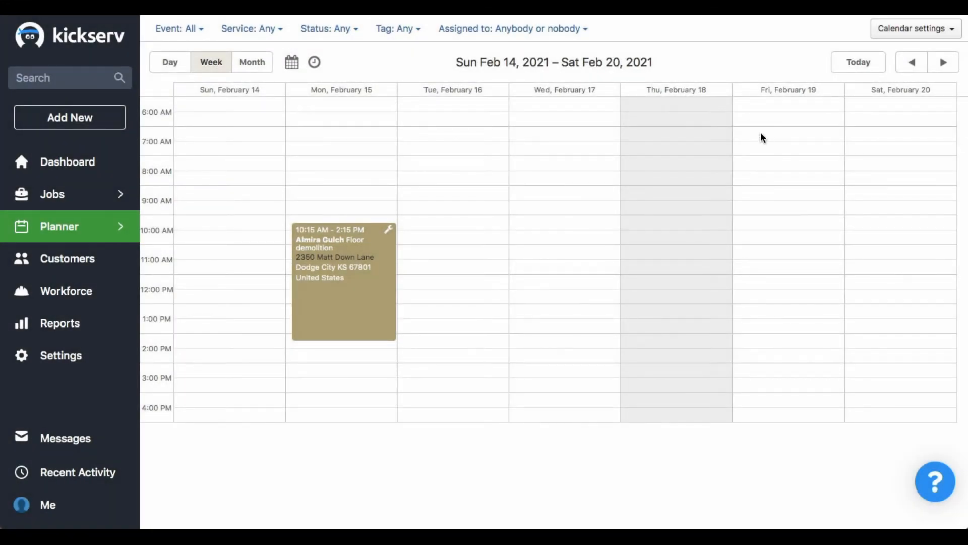
Start a Friday, February 19 event with service Flooring install for customer Almira Gulch
{"action": "left_click", "coordinate": [790, 143]}
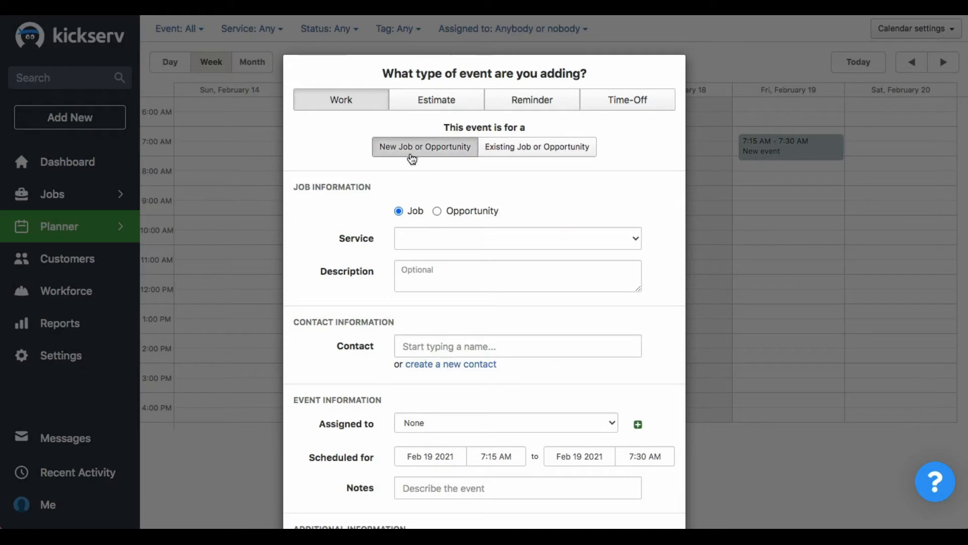
{"action": "left_click", "coordinate": [516, 238]}
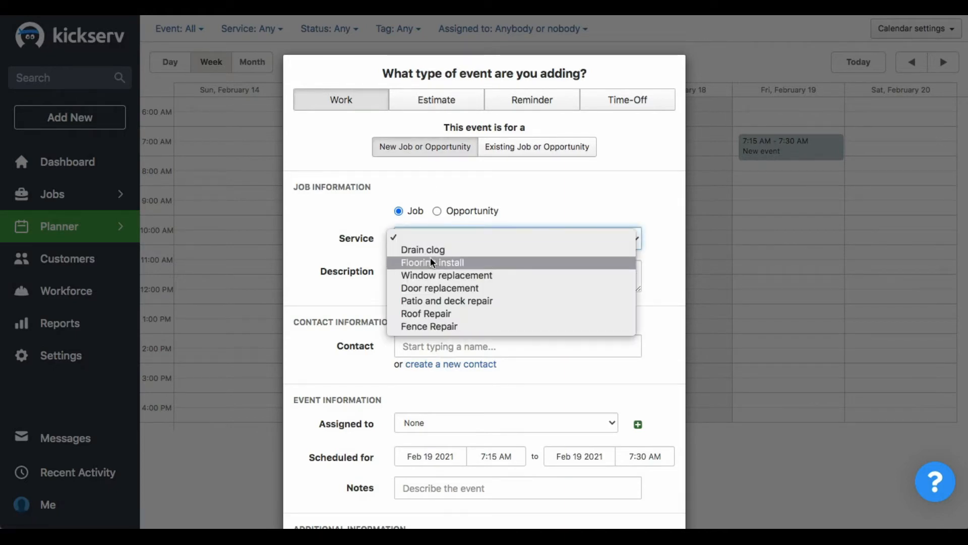
{"action": "left_click", "coordinate": [432, 262]}
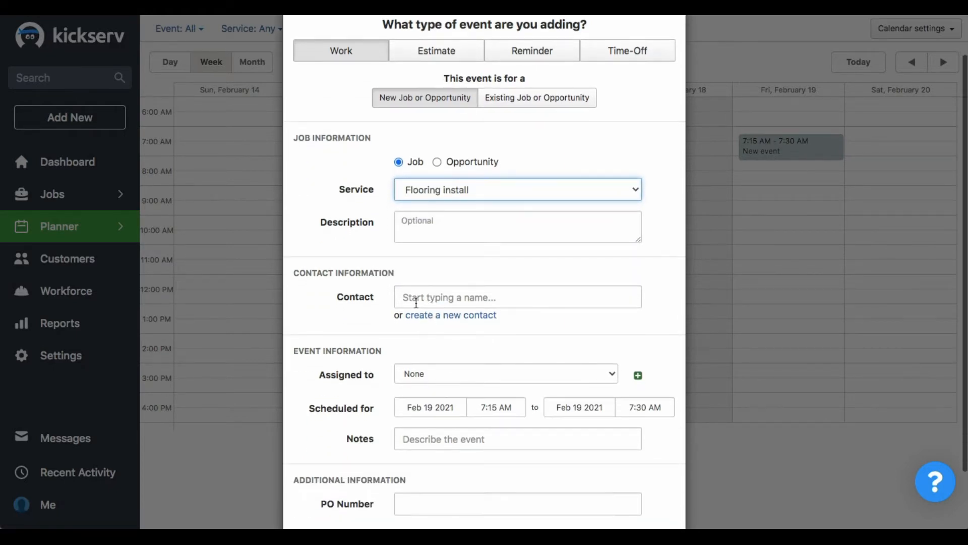
{"action": "type", "text": "almir"}
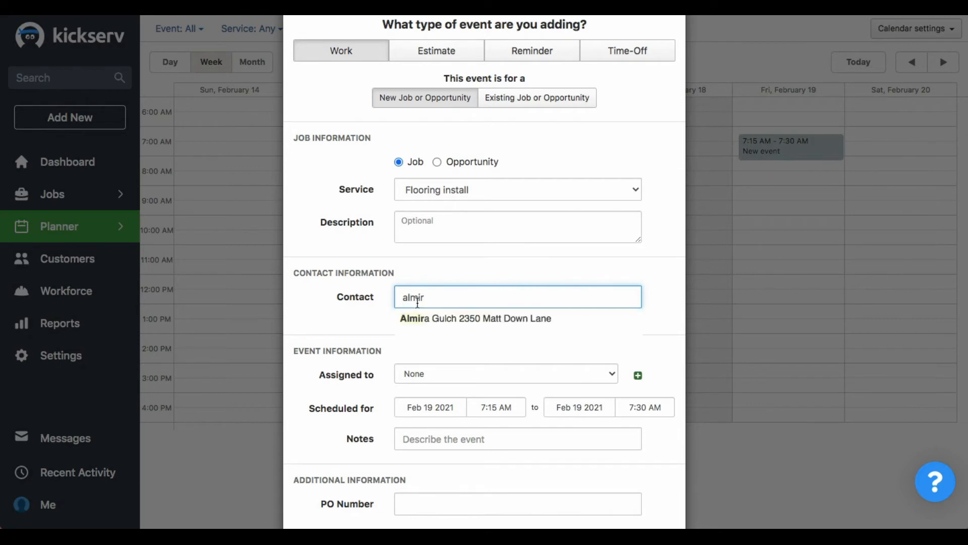
{"action": "left_click", "coordinate": [475, 318]}
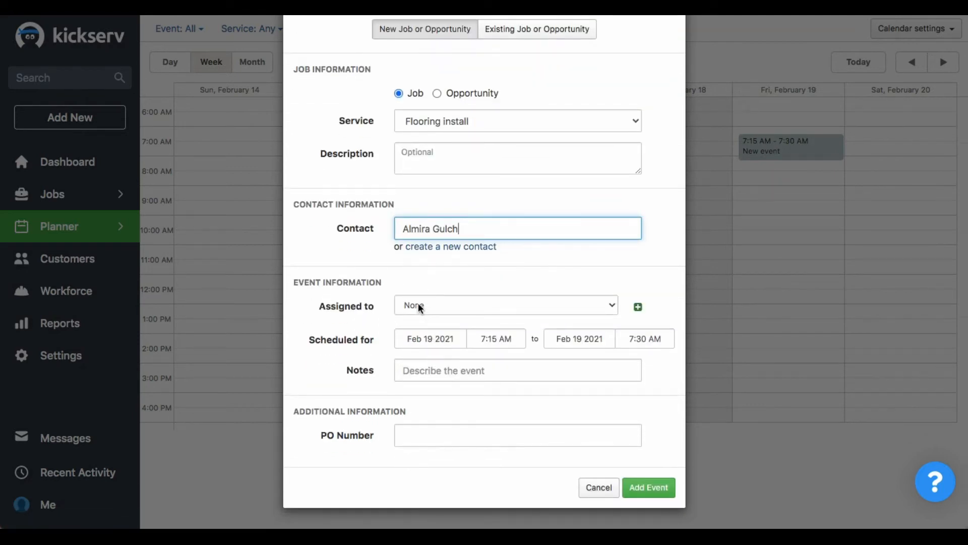
Assign a worker, note 'Floor demolition', and add the event
{"action": "left_click", "coordinate": [505, 305]}
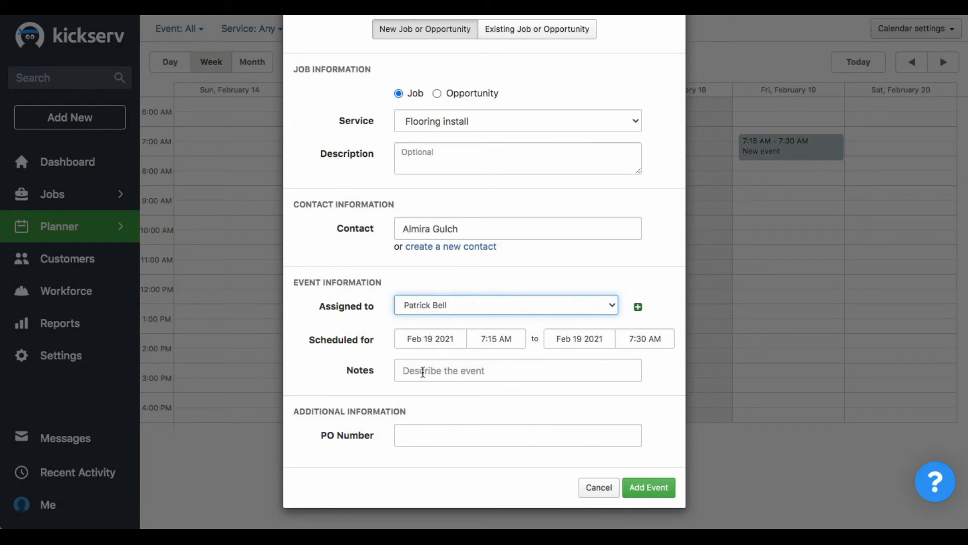
{"action": "type", "text": "f"}
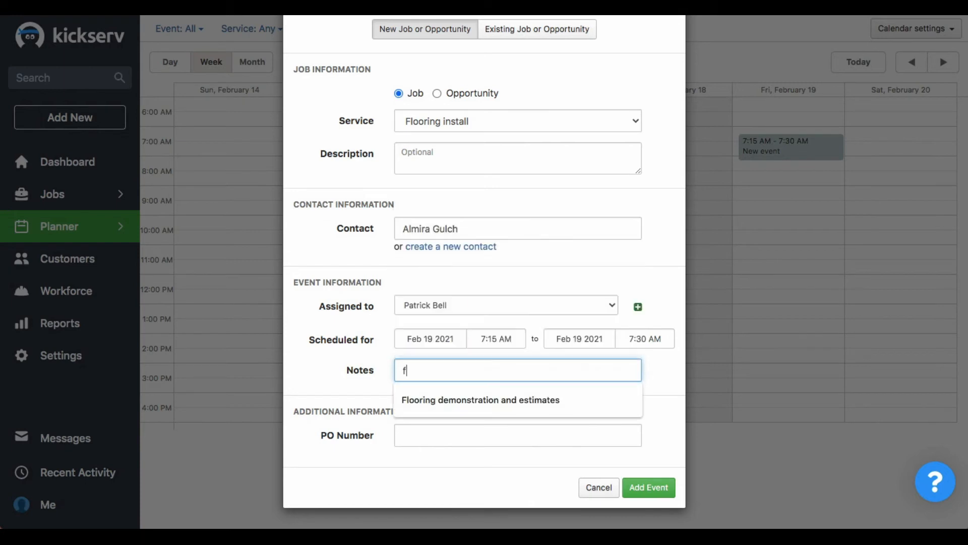
{"action": "type", "text": "Floor demolition"}
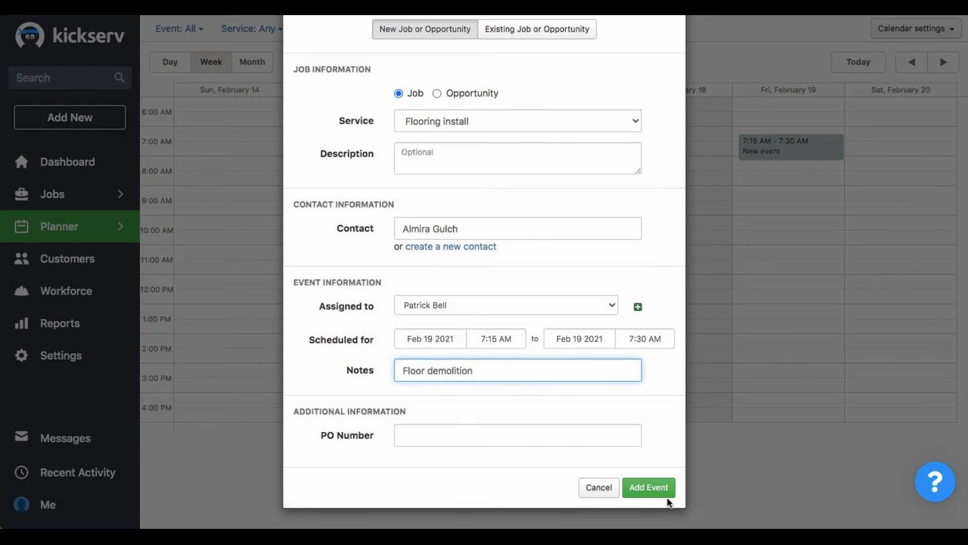
{"action": "left_click", "coordinate": [648, 487]}
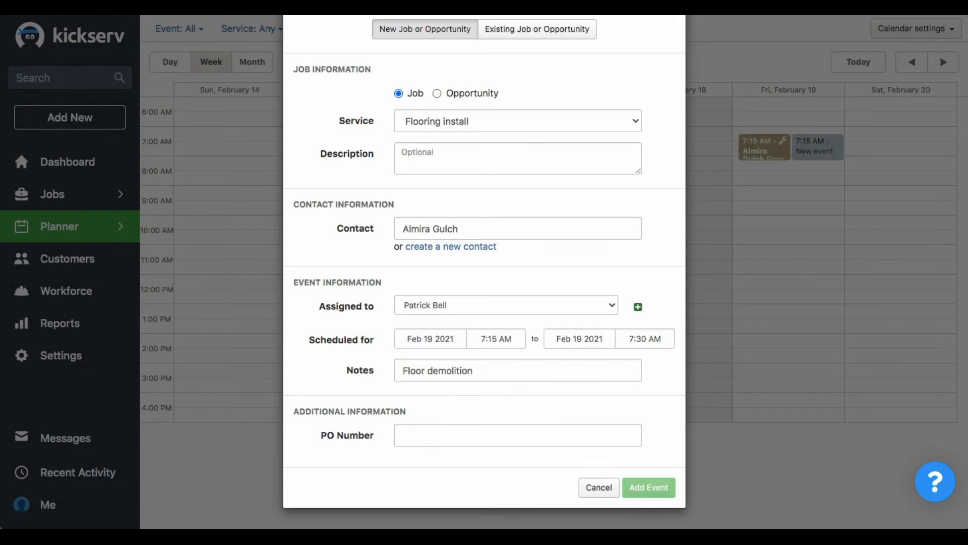
{"action": "left_click", "coordinate": [648, 487]}
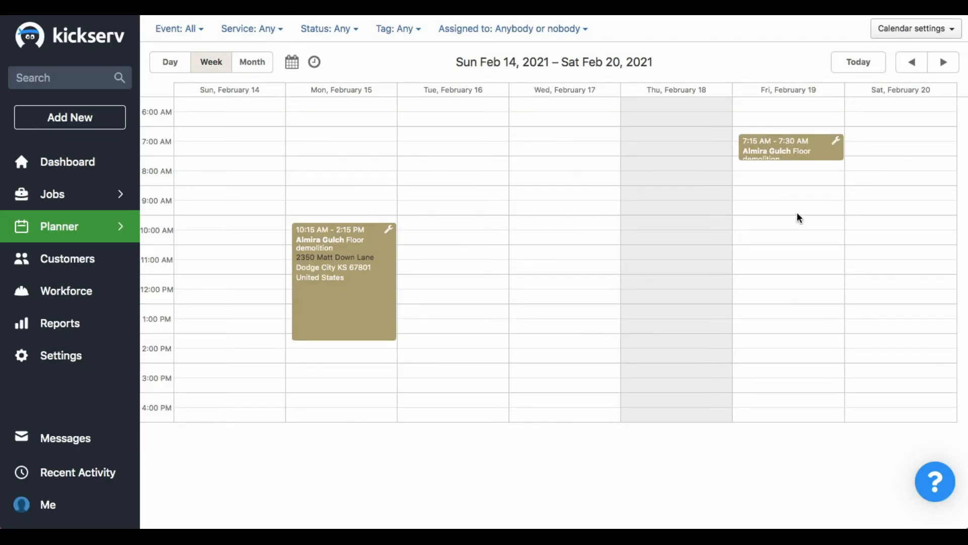
{"action": "left_click", "coordinate": [789, 205]}
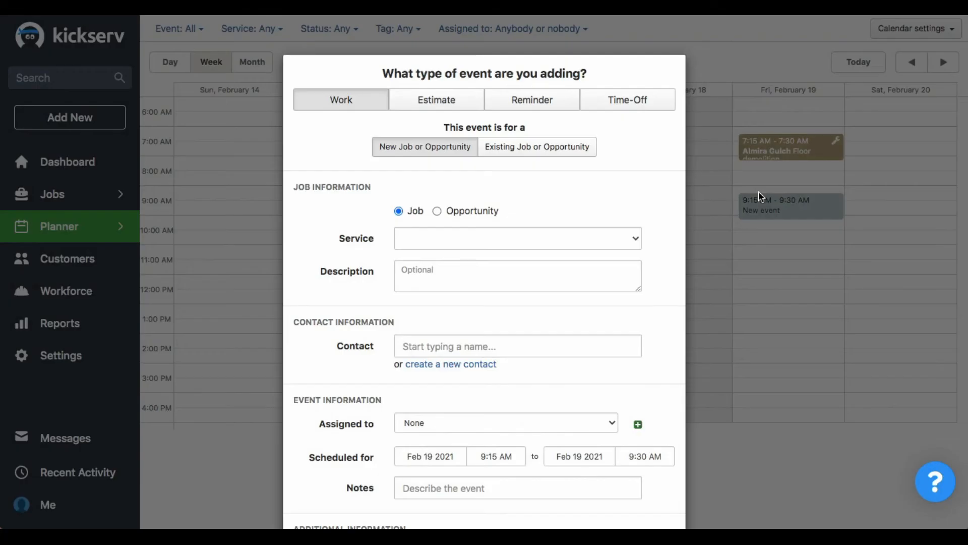
{"action": "left_click", "coordinate": [536, 147]}
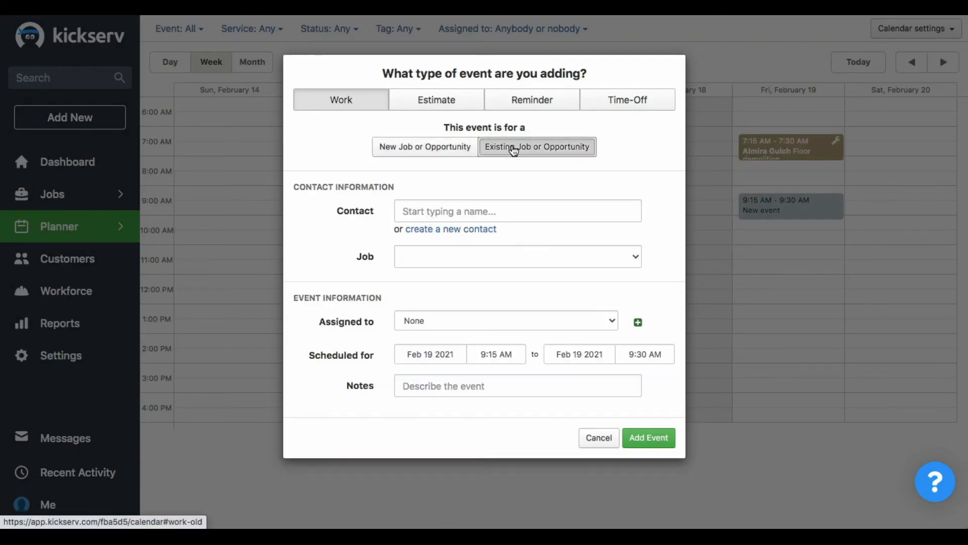
{"action": "left_click", "coordinate": [518, 210]}
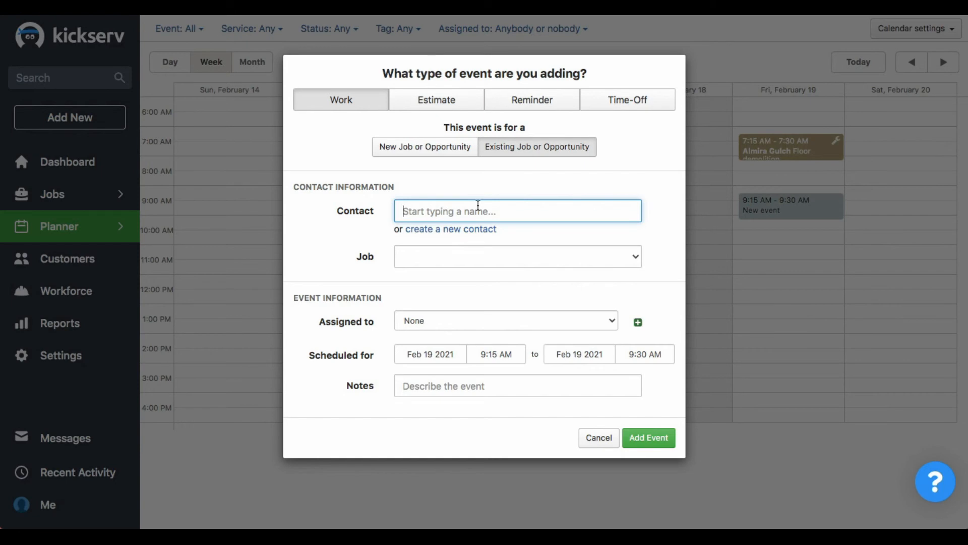
{"action": "type", "text": "henry Gale"}
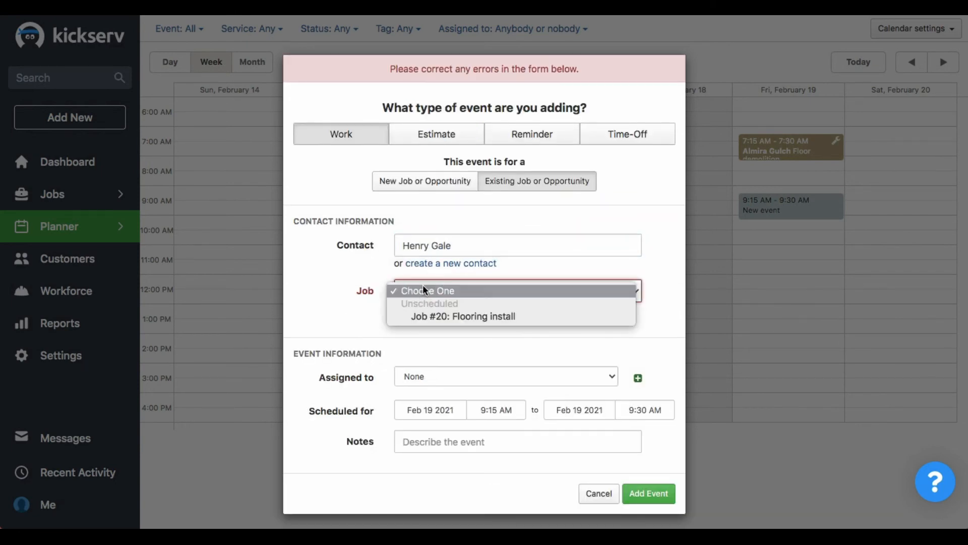
{"action": "mouse_move", "coordinate": [462, 315]}
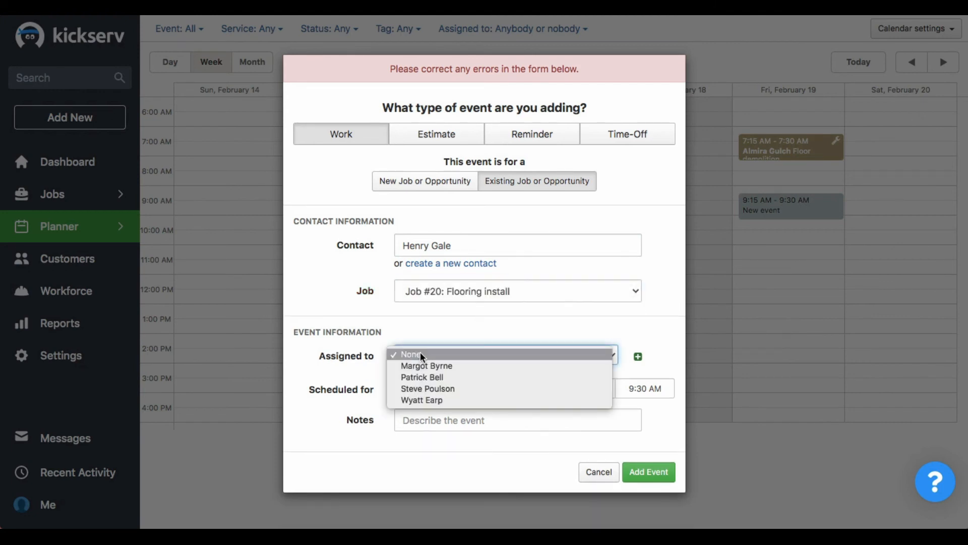
Assign a worker, add the Floor demolition note, save, and extend it to 12:45 PM
{"action": "left_click", "coordinate": [422, 400]}
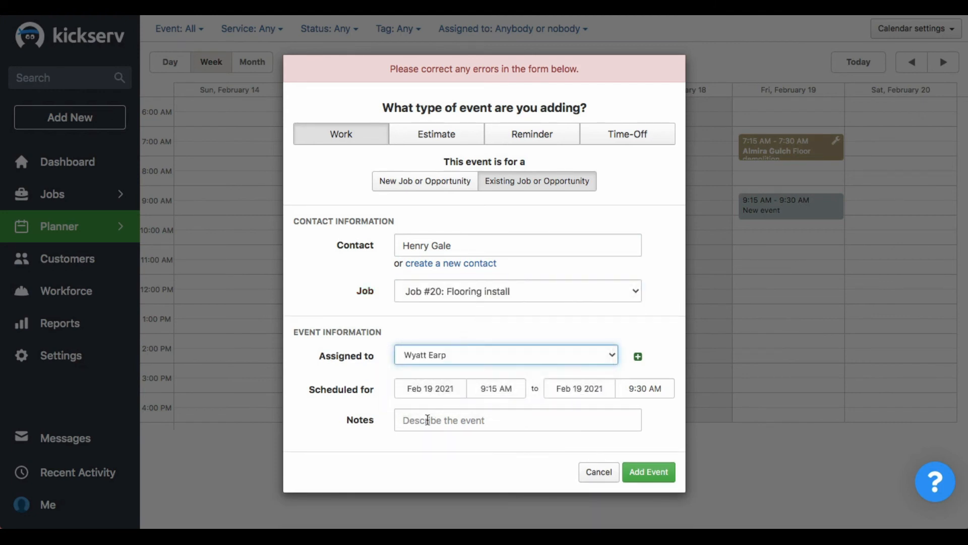
{"action": "type", "text": "Floor demoliti"}
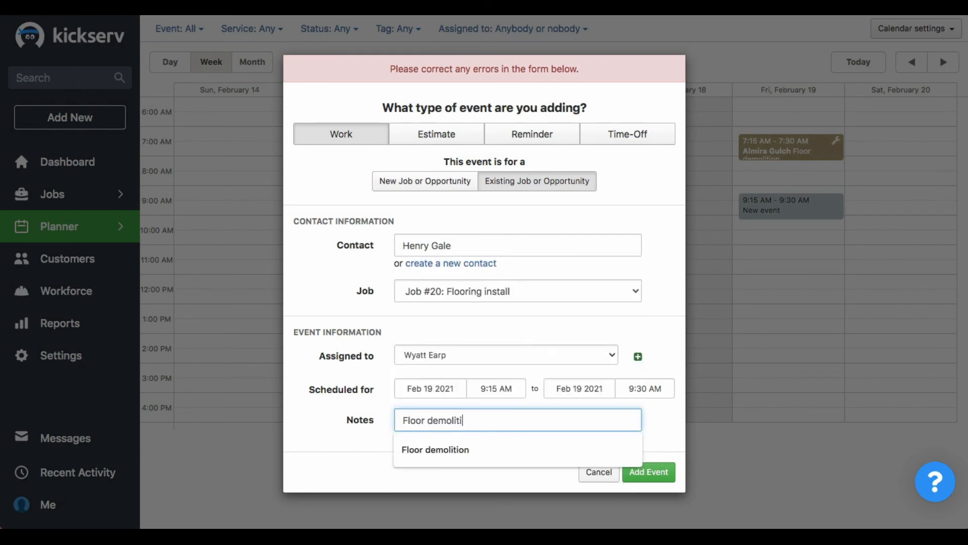
{"action": "left_click", "coordinate": [435, 449]}
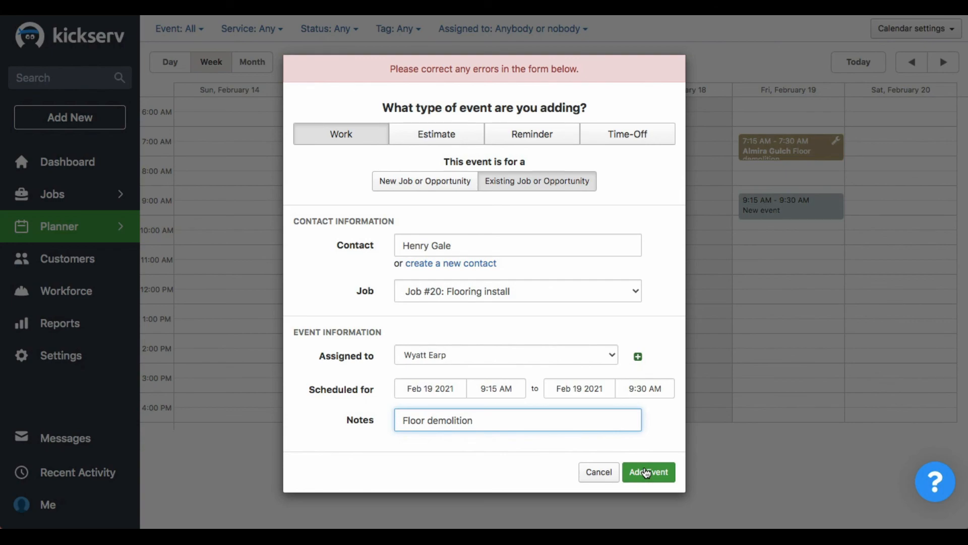
{"action": "left_click", "coordinate": [648, 472]}
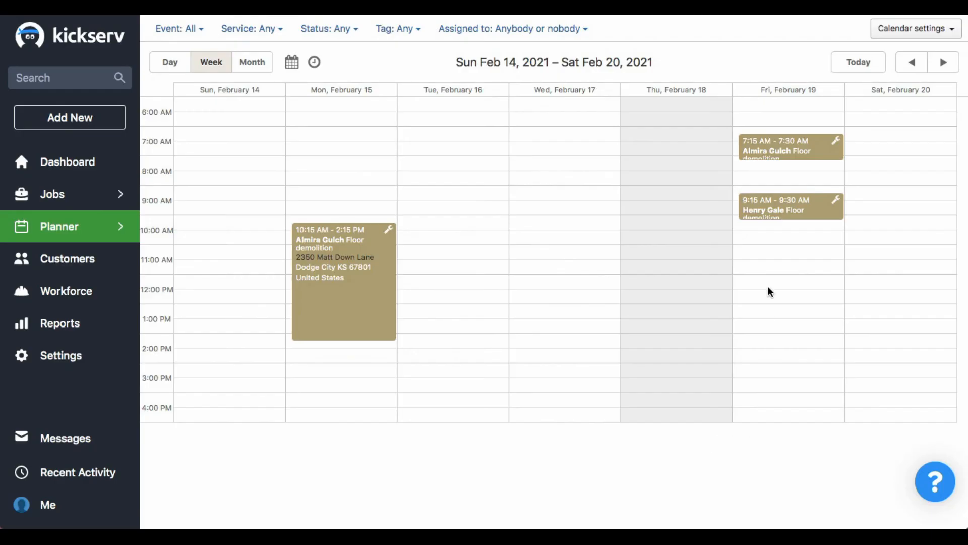
{"action": "left_click_drag", "start_coordinate": [772, 216], "coordinate": [772, 296]}
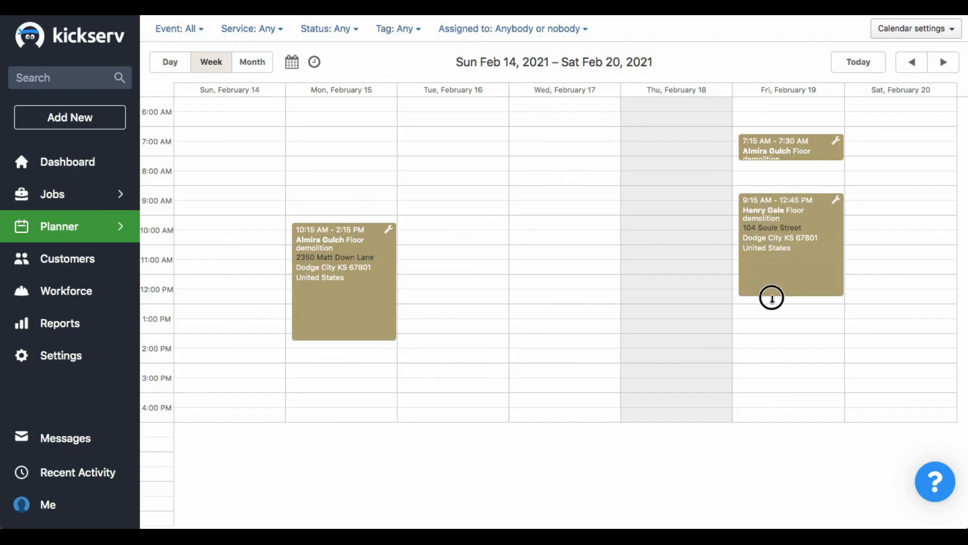